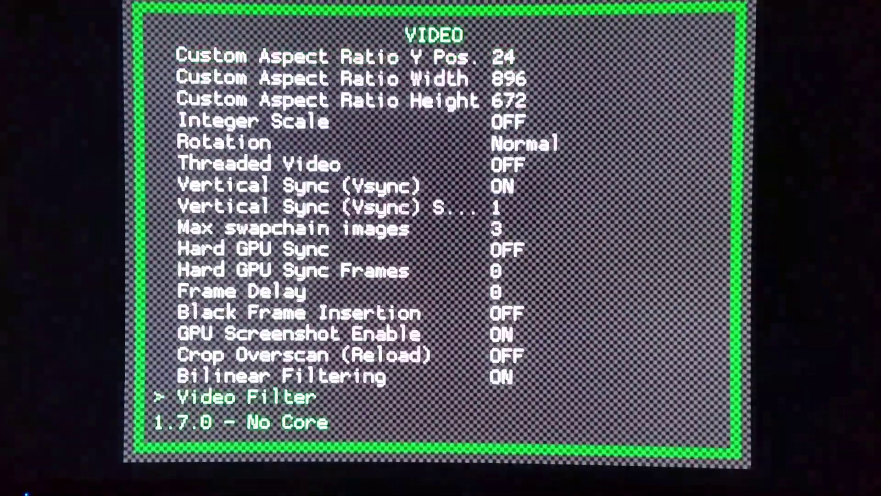
Review the bilinear filtering option, then back out of RetroArch's video settings.
key("Up")
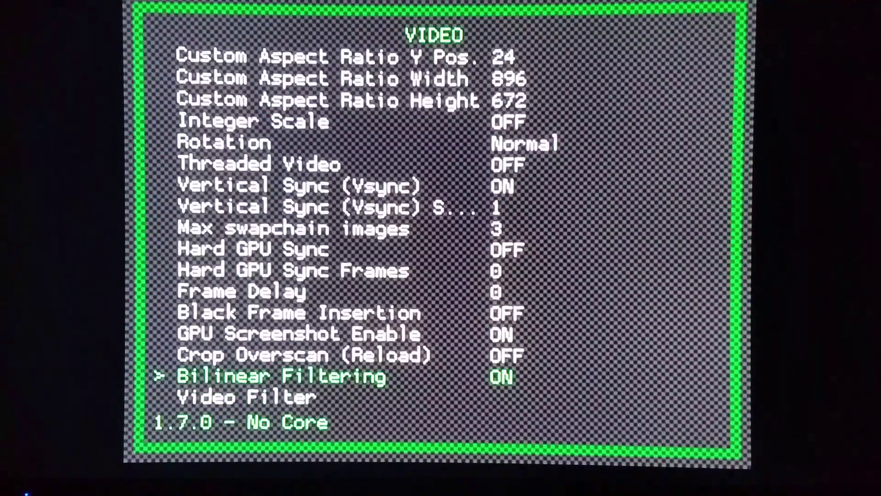
key("Backspace")
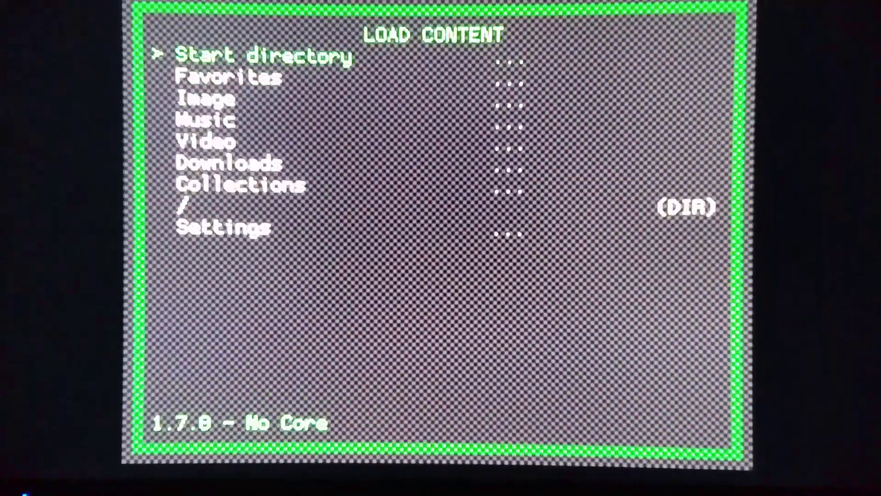
Load a commercial mp4 from the Start directory's _DUMMY videos folder with FFmpeg.
left_click(225, 55)
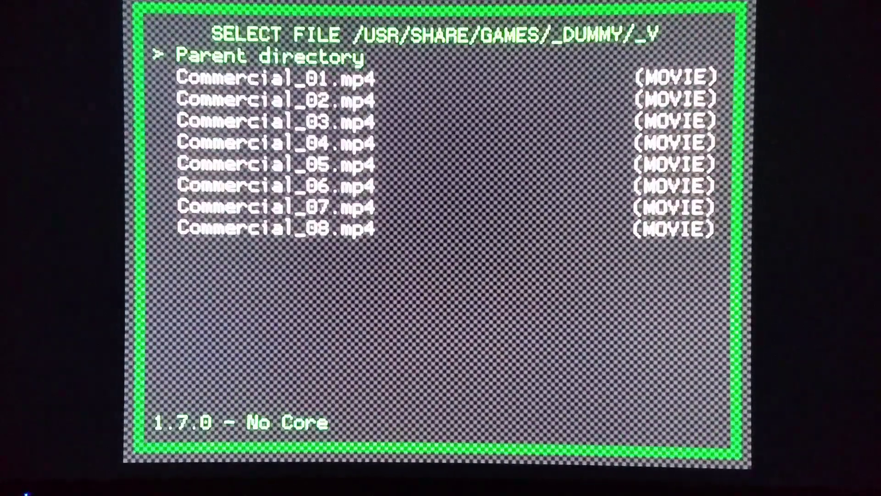
key("Down")
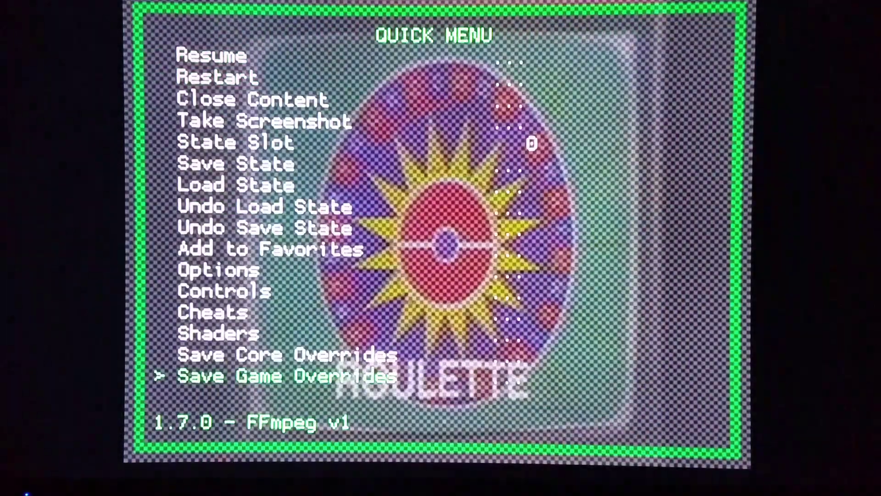
Close the commercial video and quit RetroArch to reach hakchi2 on the desktop.
key("up")
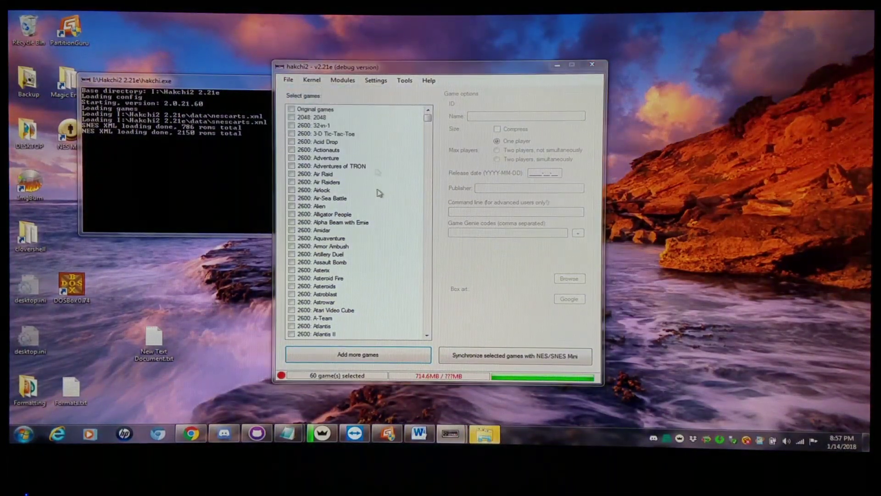
Add Commercial_01.mp4 from USB-HOST\hakchi\games\_DUMMY\_VIDEOS using All files (*.*).
left_click(357, 354)
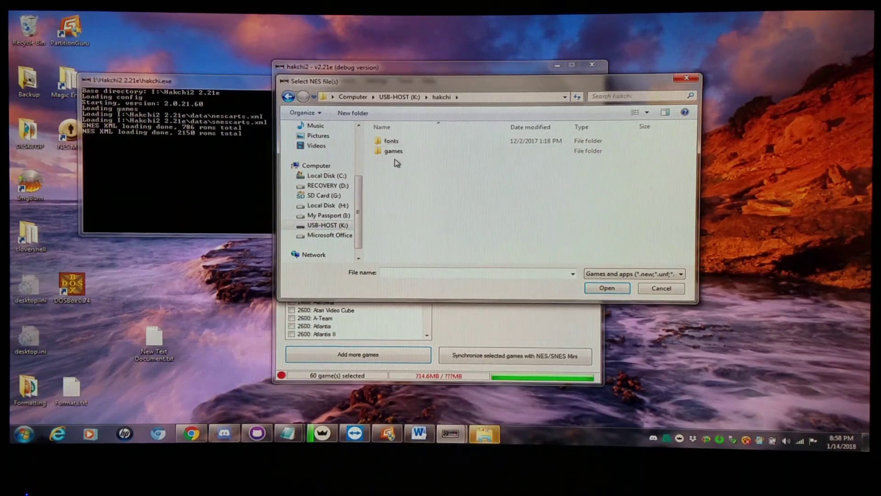
double_click(390, 151)
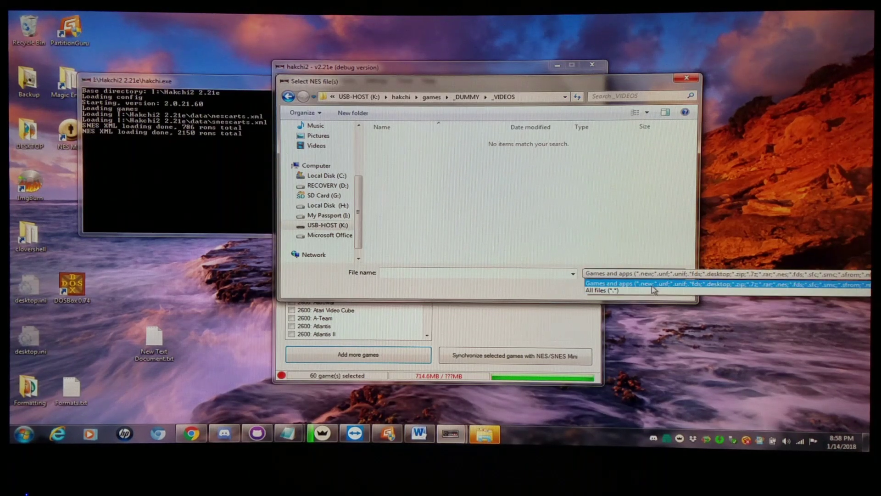
left_click(602, 291)
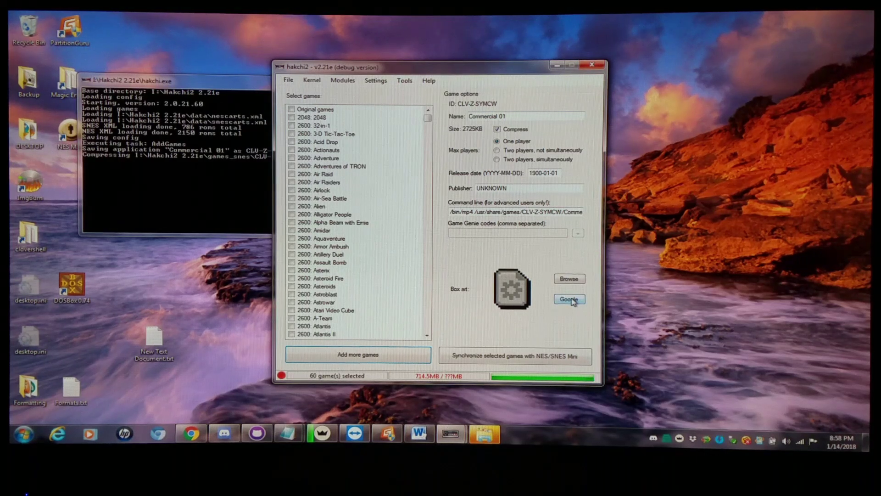
Set the red two-fighter cover from Google as box art, then close hakchi2.
left_click(569, 298)
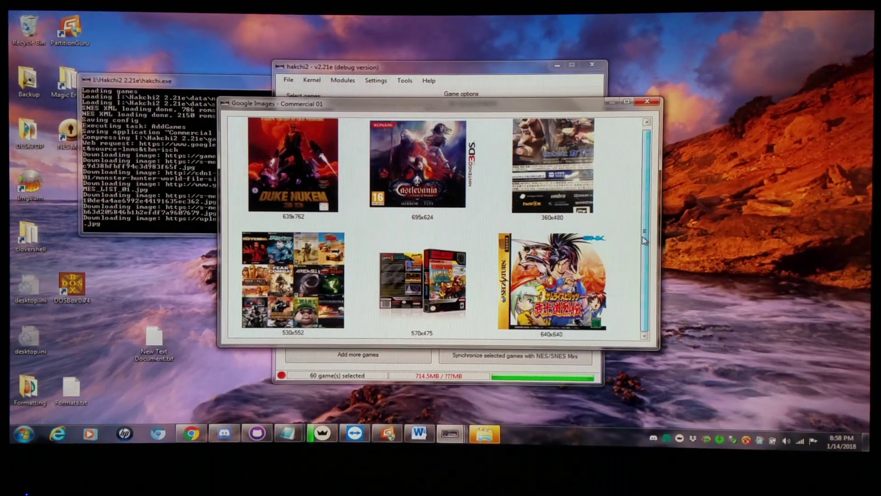
scroll("down", 3)
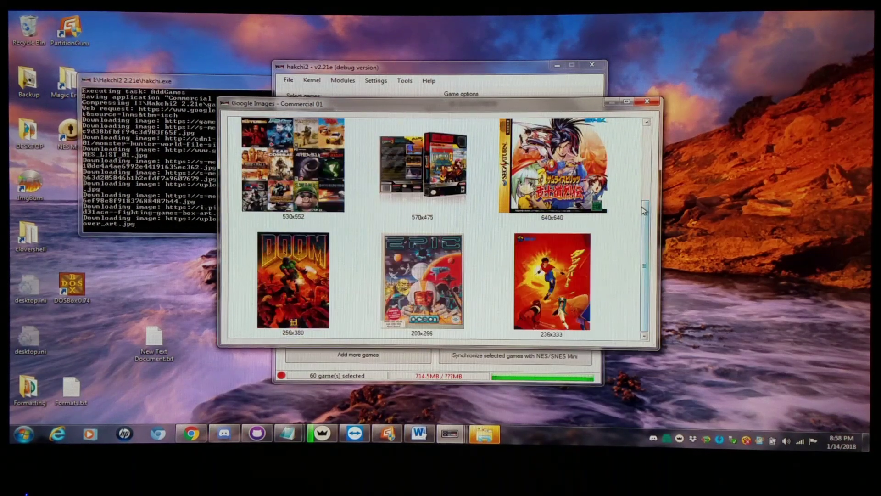
left_click(551, 281)
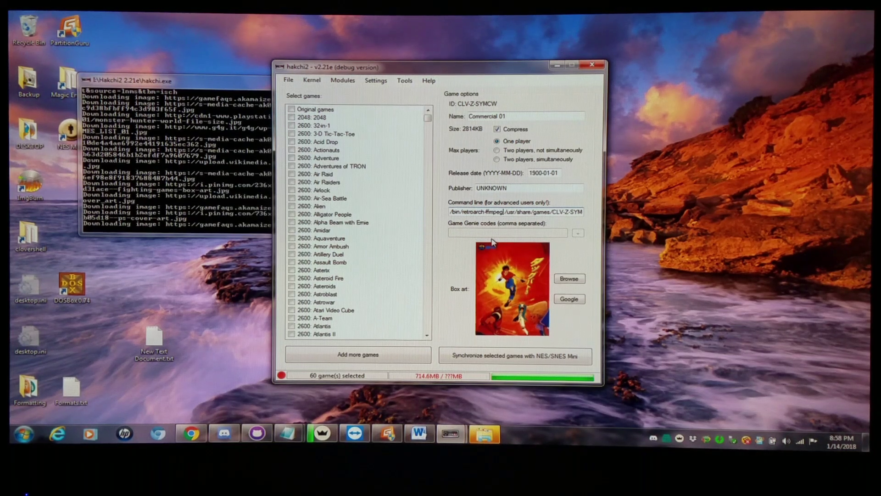
left_click(288, 80)
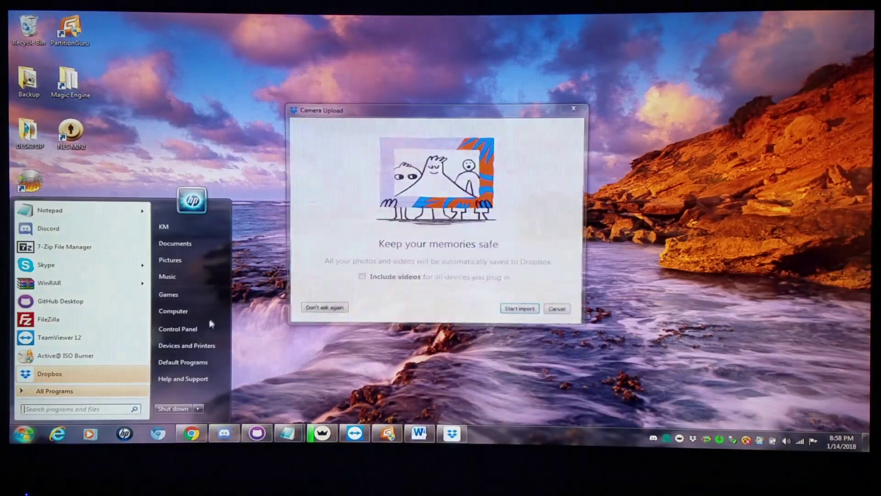
Browse to My Passport\Hakchi2 2.21e\games_snes\CLV-Z-SYMCW and select Commercial_01.mp4.7z.
left_click(173, 310)
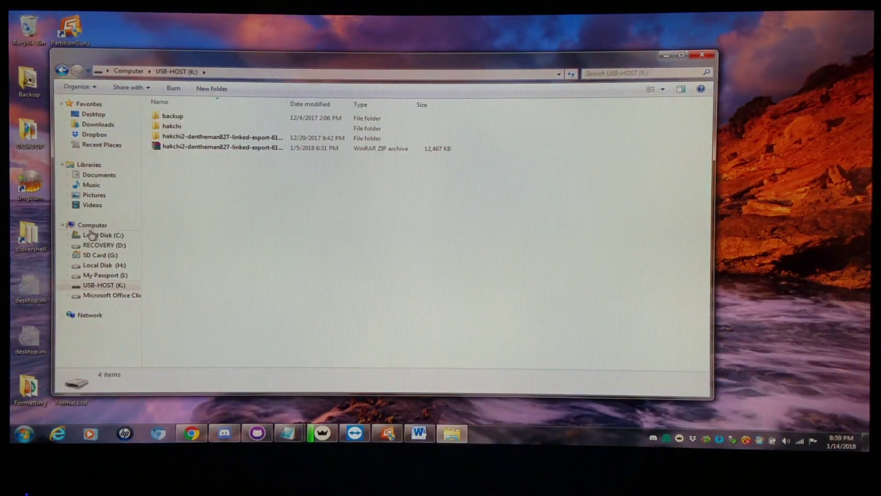
left_click(105, 275)
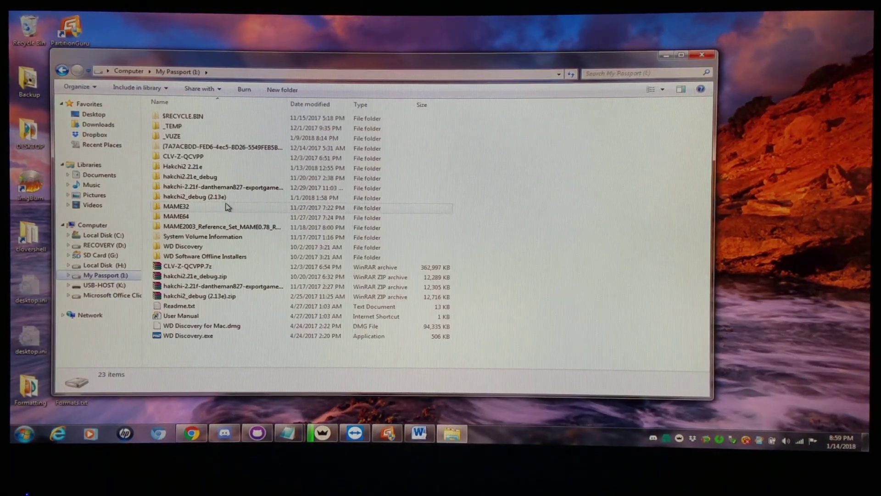
double_click(182, 166)
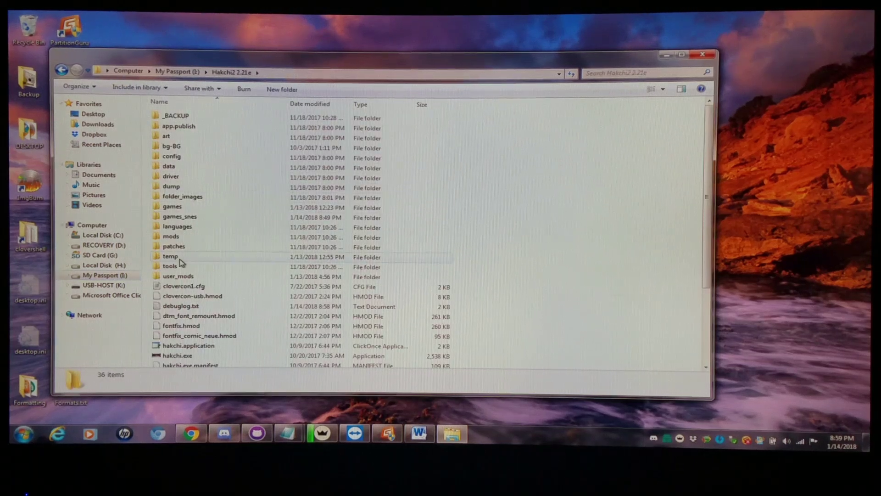
double_click(180, 215)
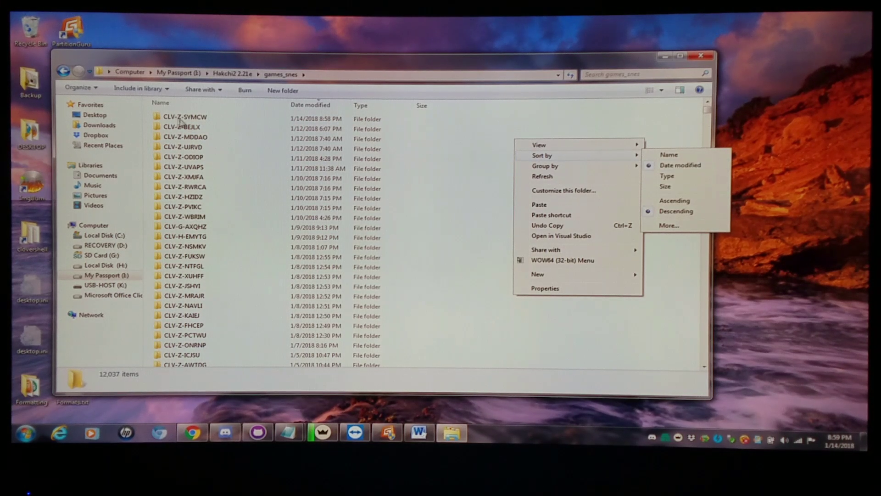
double_click(183, 116)
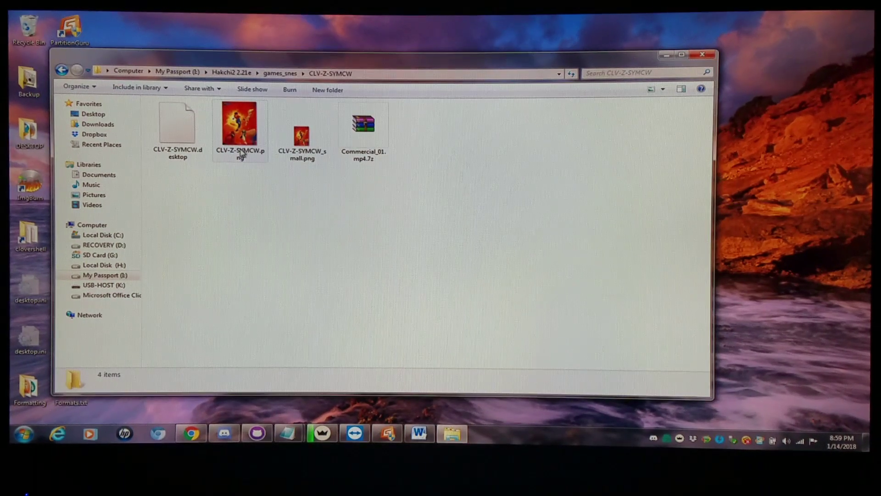
left_click(363, 132)
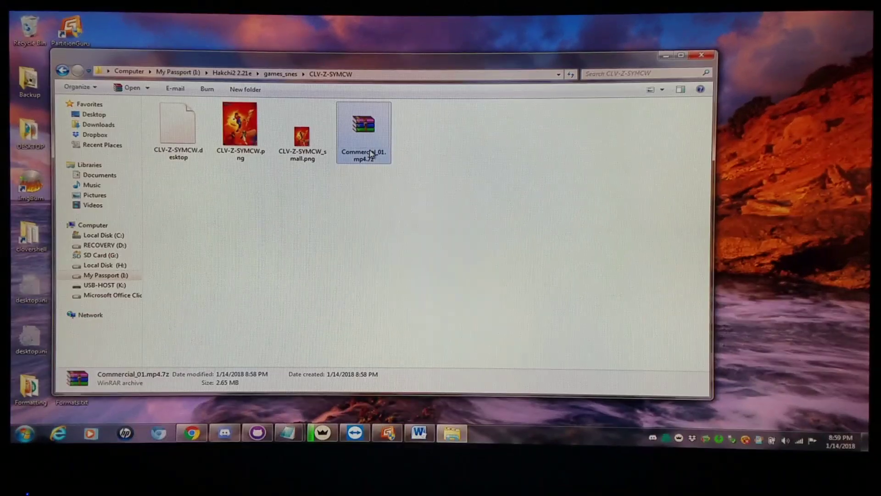
mouse_move(363, 124)
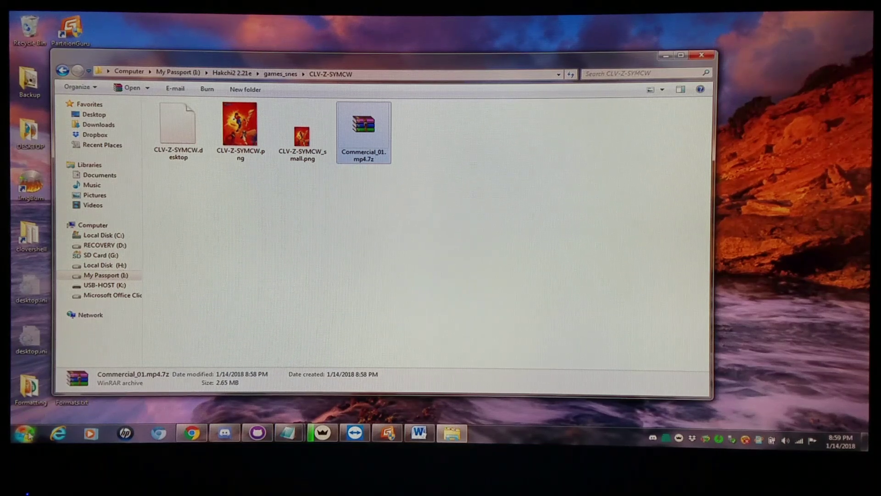
Open a new Computer window on Hakchi2 2.21e and launch hakchi.exe.
left_click(24, 433)
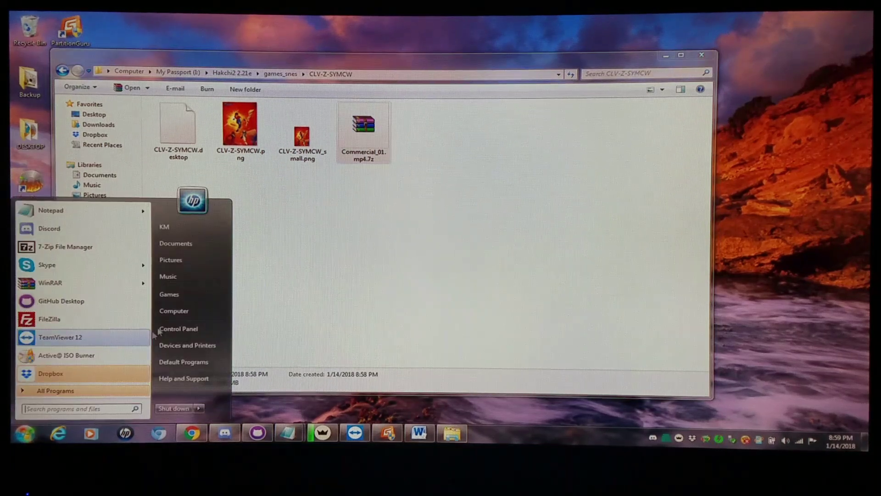
left_click(174, 311)
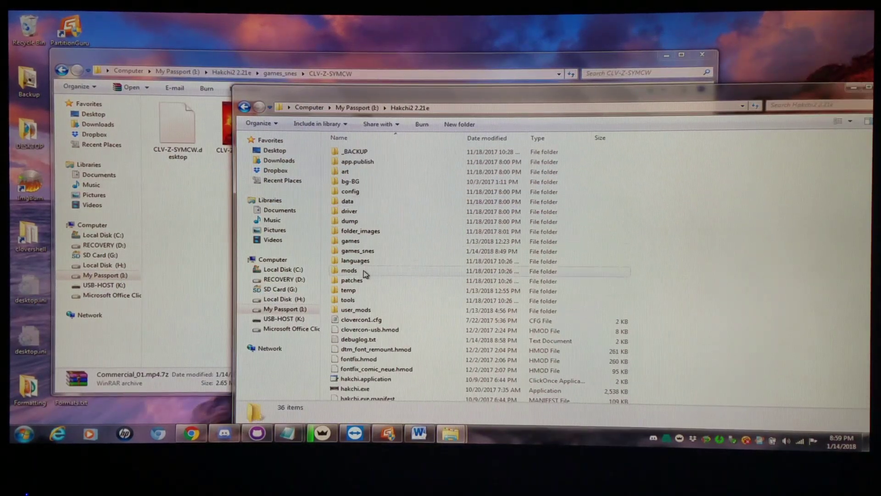
left_click(355, 388)
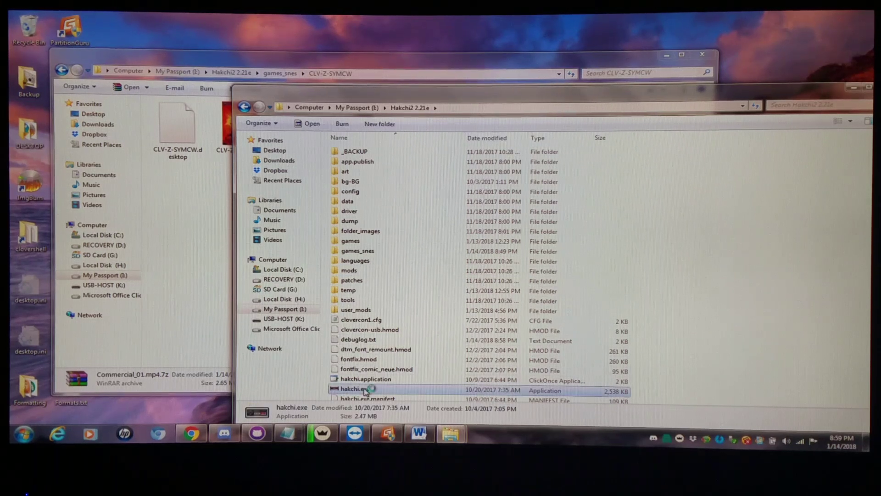
double_click(355, 388)
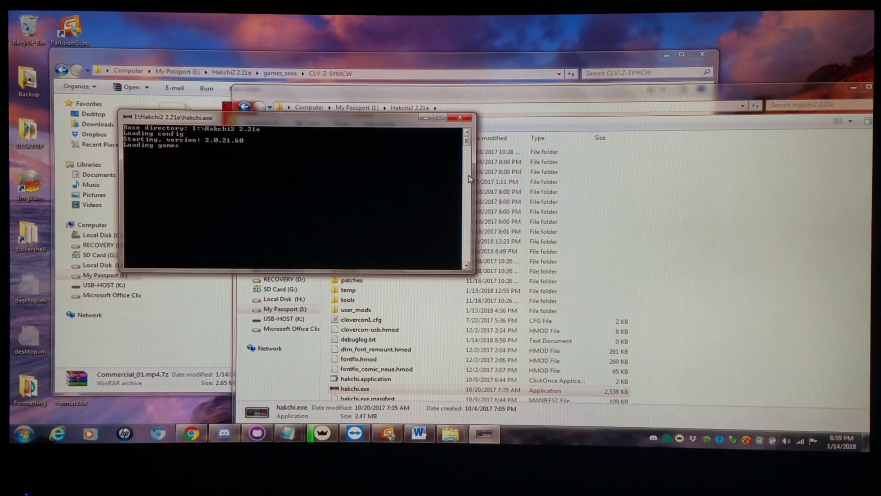
mouse_move(407, 197)
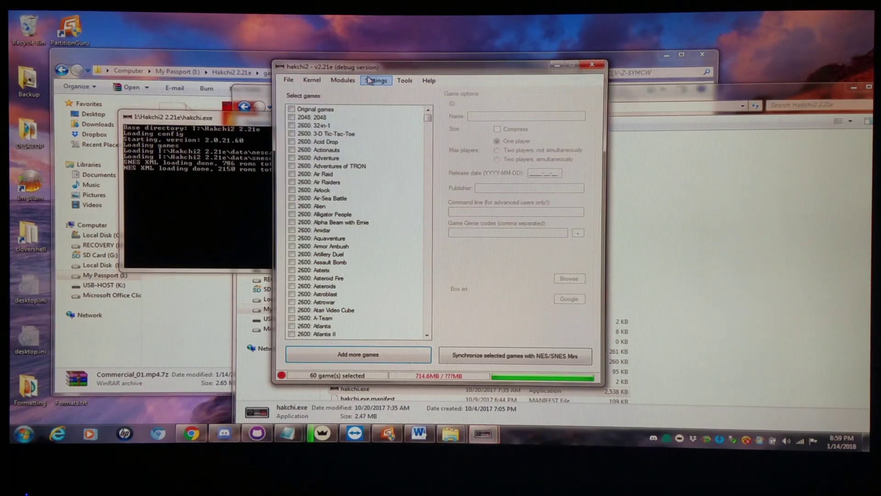
Uncheck 'Compress games when adding' in hakchi2's Settings menu.
left_click(376, 81)
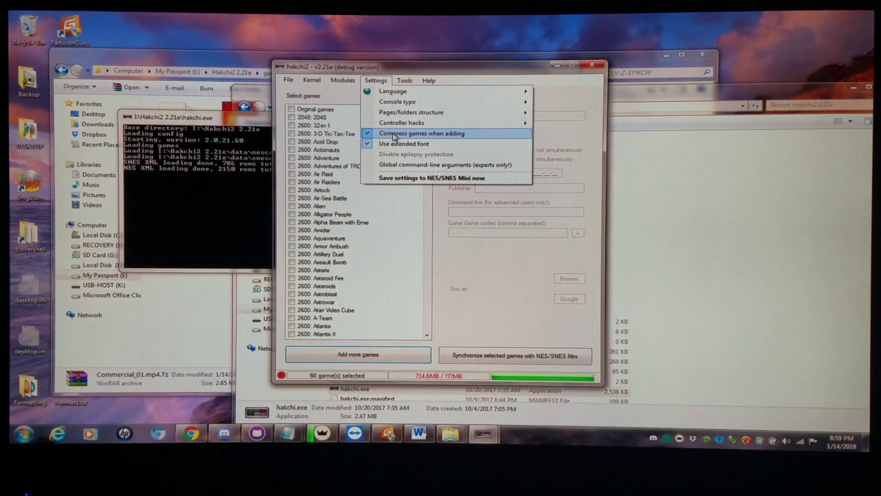
left_click(421, 133)
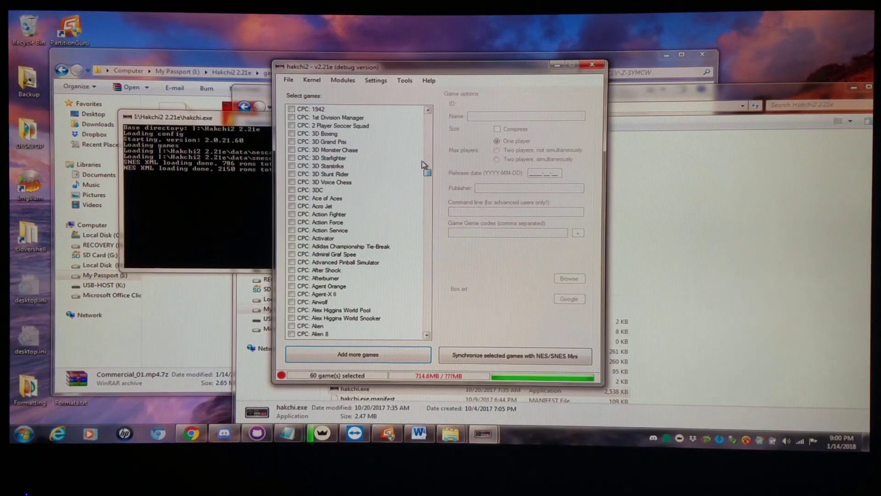
Decompress Commercial 01 via 'Decompress selected games' and dismiss the Done message.
left_click(428, 110)
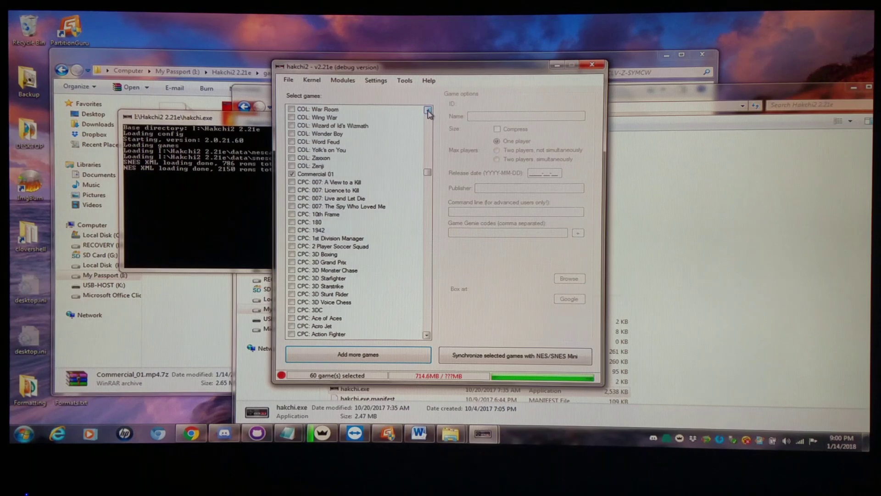
right_click(315, 173)
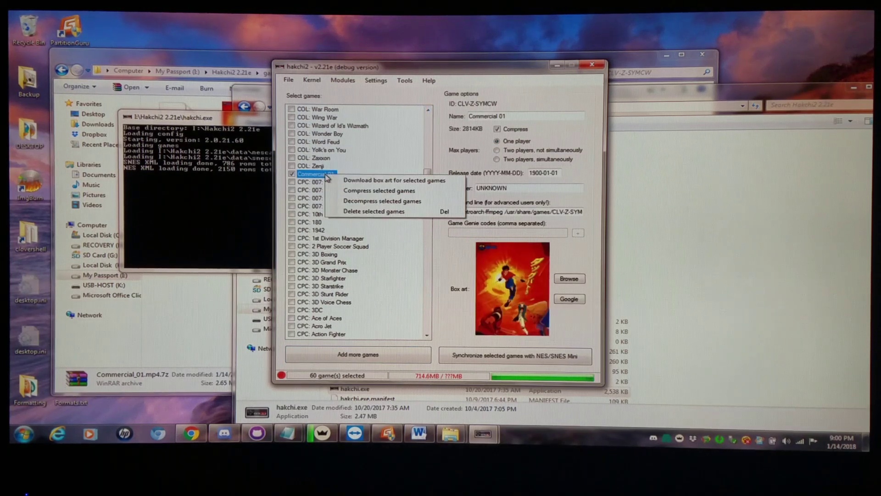
left_click(382, 201)
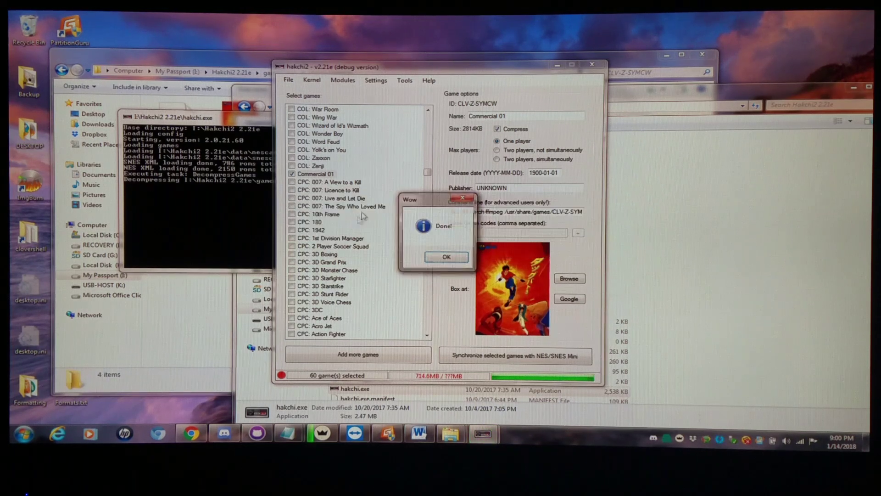
left_click(446, 256)
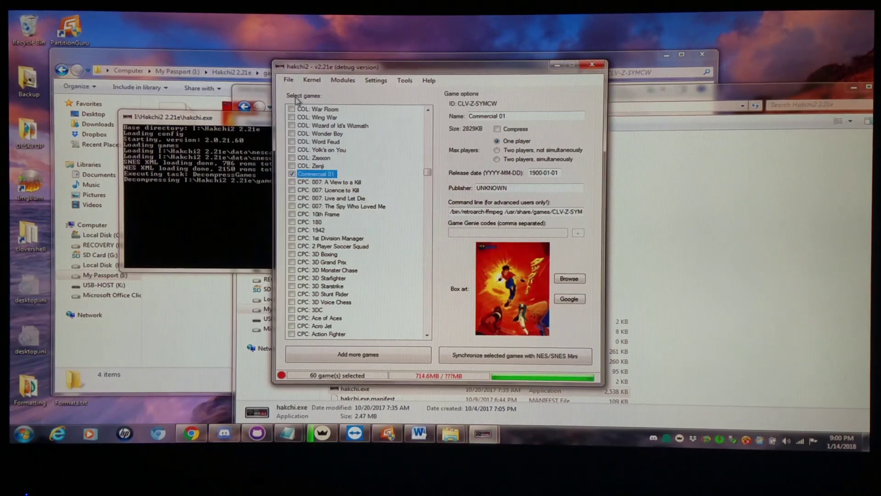
left_click(288, 80)
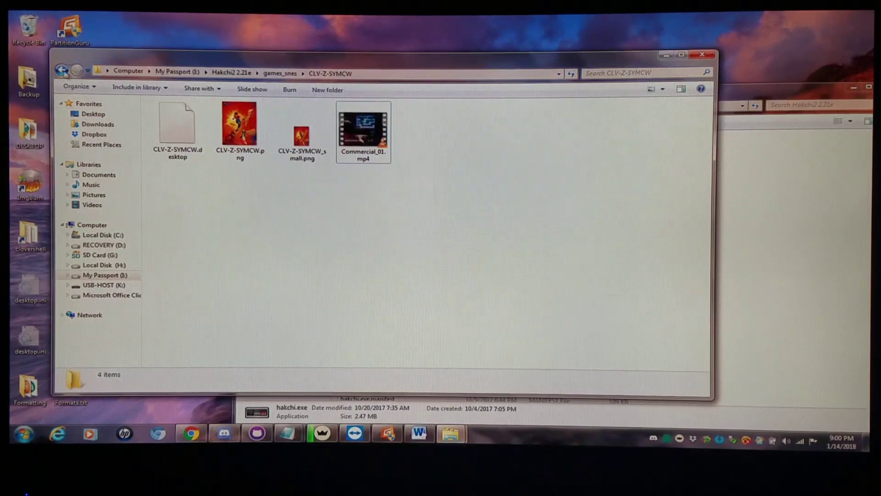
Copy CLV-Z-SYMCW into USB-HOST\hakchi\games, confirming the folder merge with Yes.
right_click(174, 116)
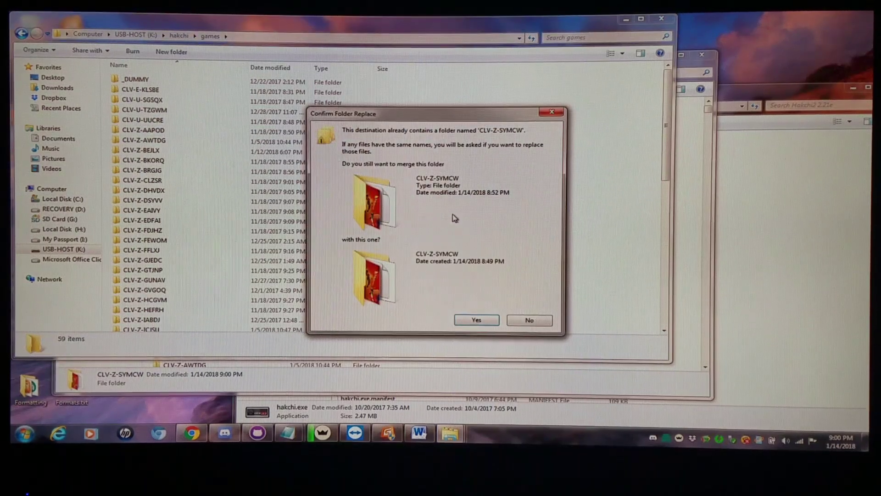
left_click(475, 319)
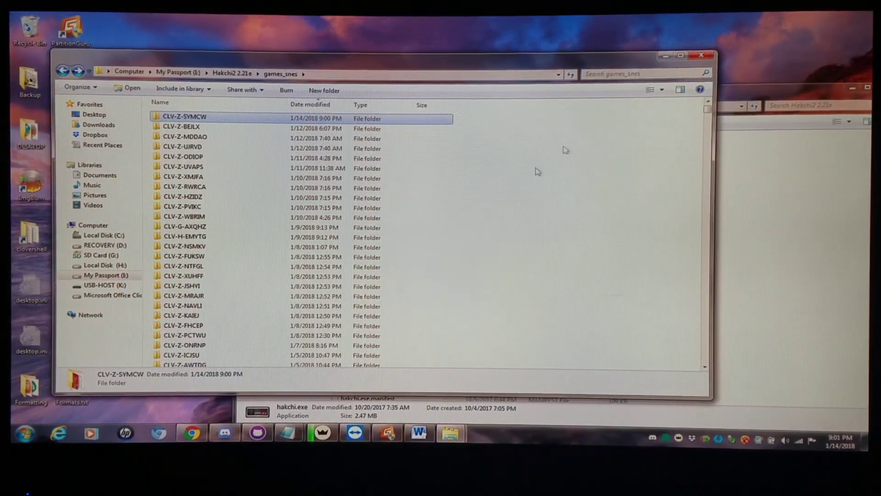
mouse_move(864, 272)
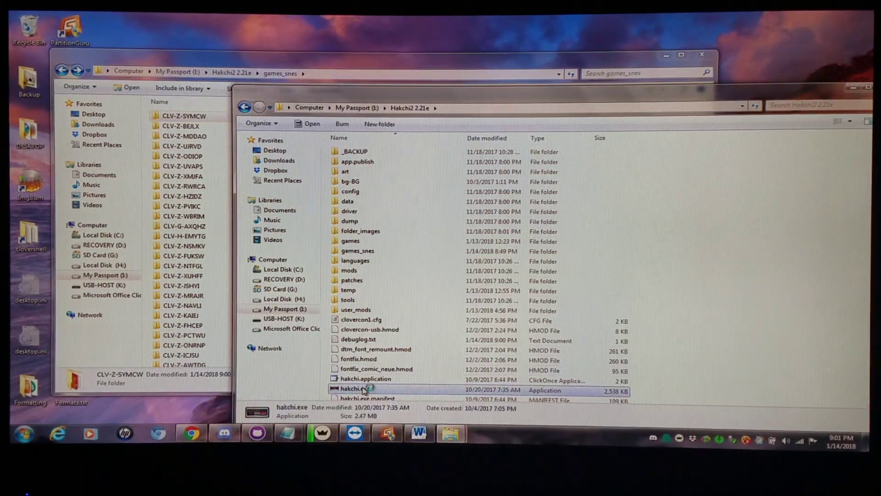
Relaunch hakchi2 and browse to C:\_GITHUB\KMFDManic-NESC-SNESC-Cores(1-14-18)\_km_Xtras to add RetroArch.
double_click(355, 390)
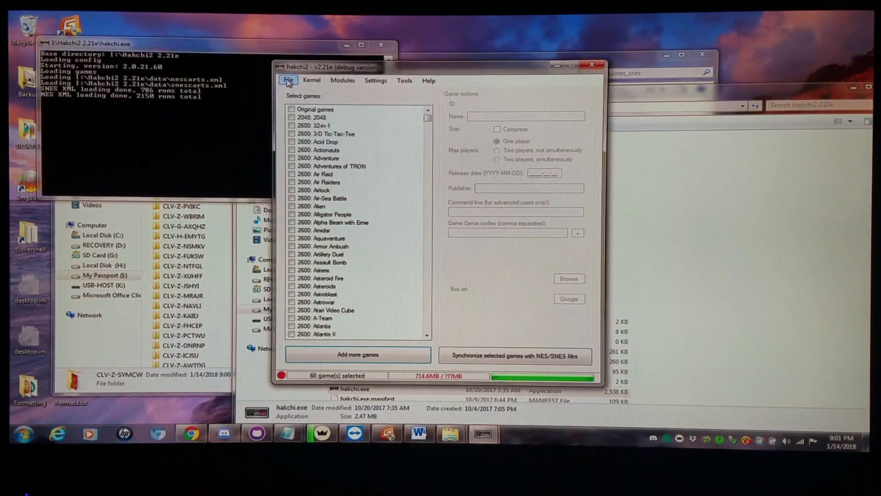
left_click(357, 355)
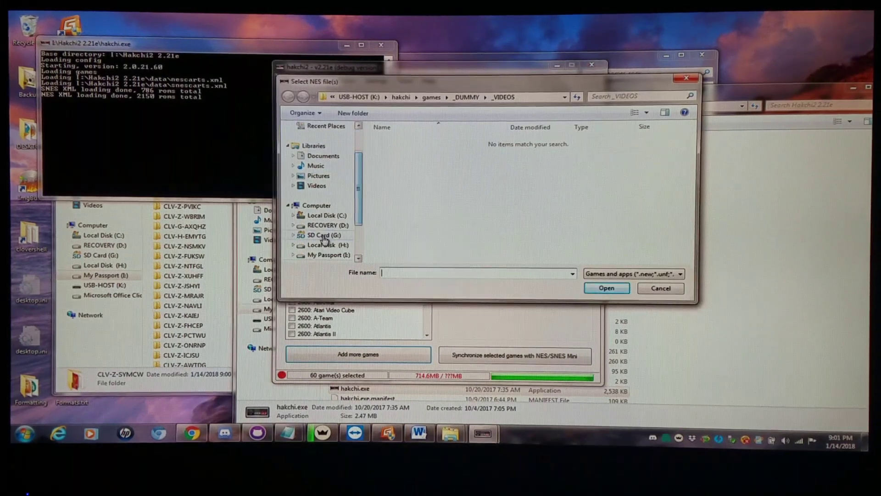
left_click(325, 214)
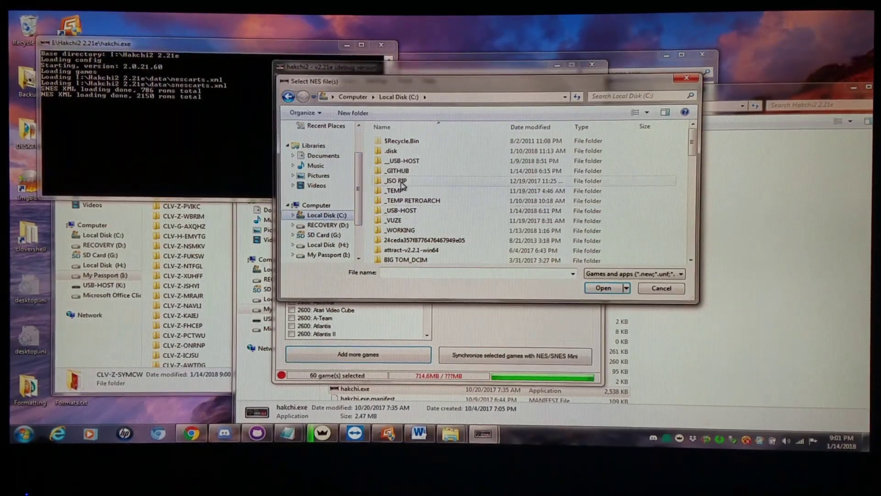
double_click(396, 170)
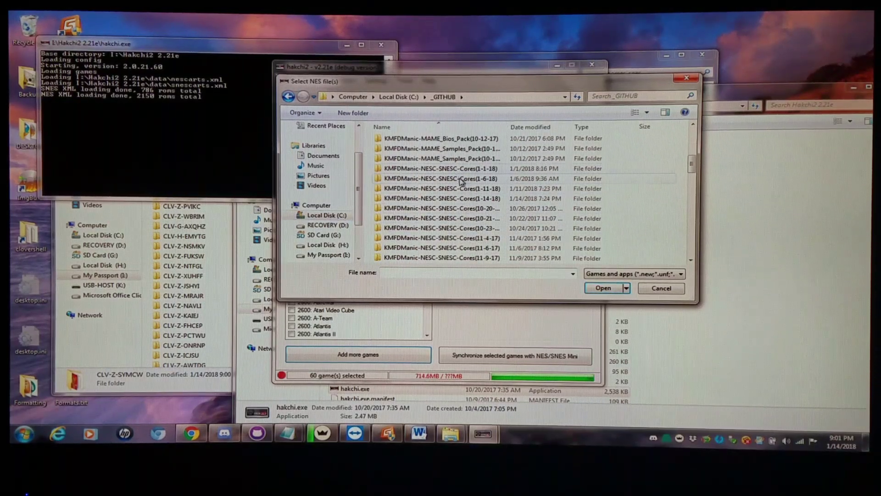
double_click(441, 198)
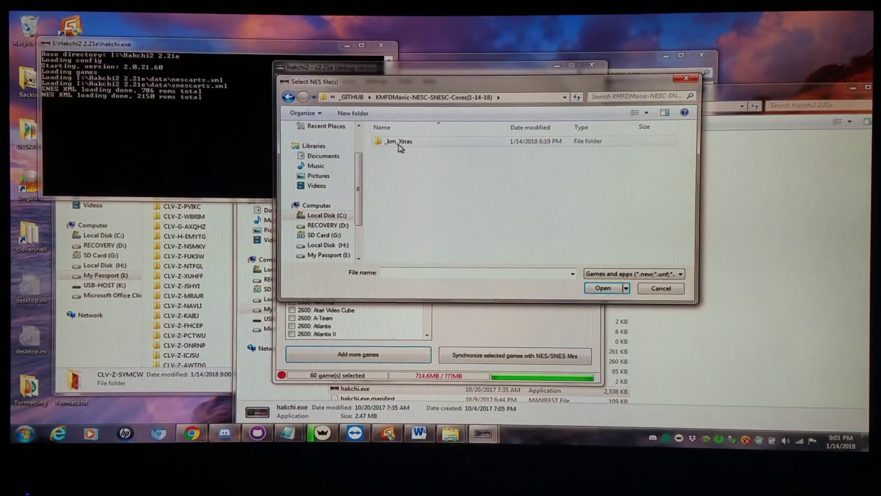
double_click(396, 141)
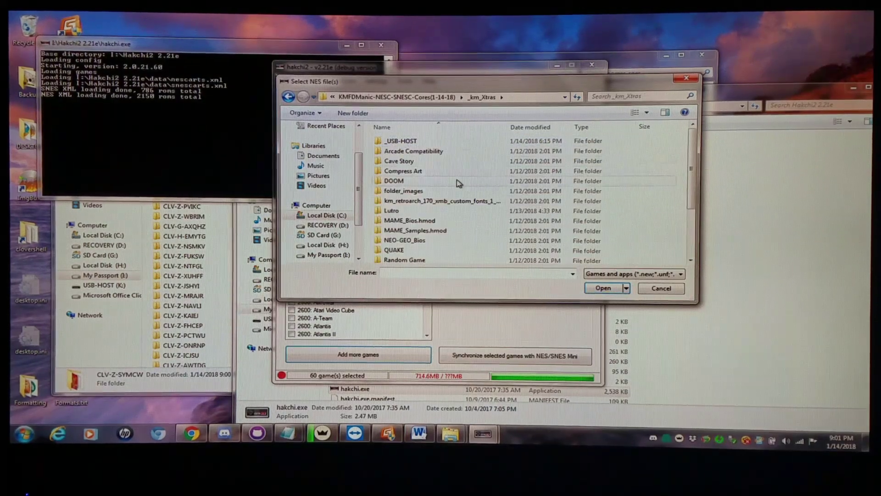
scroll("down", 3)
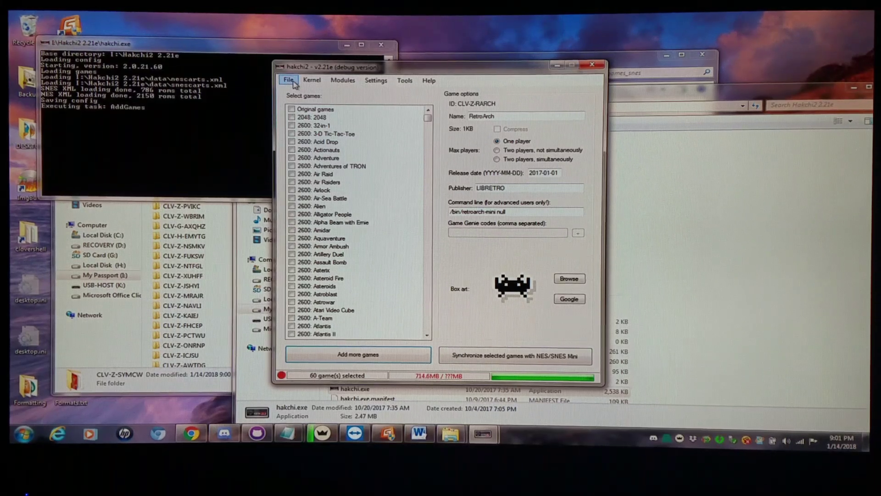
left_click(288, 80)
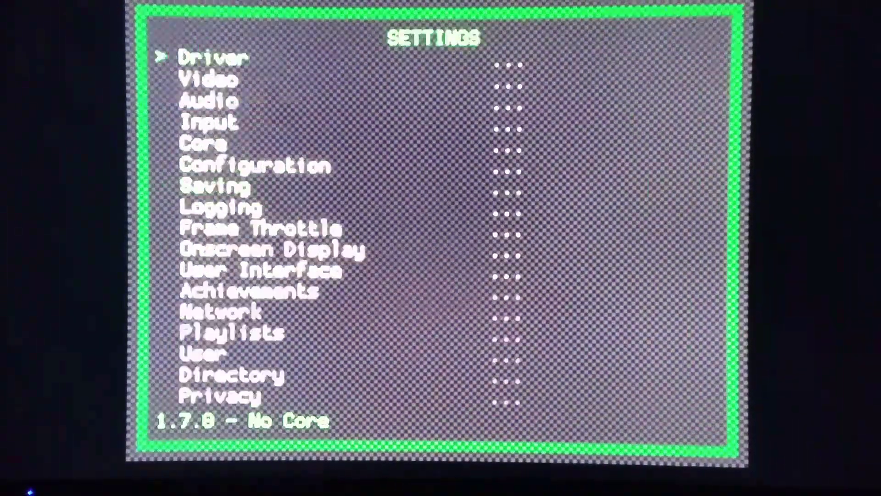
Exit RetroArch with Backspace, returning to the SNES Classic home menu.
left_click(206, 79)
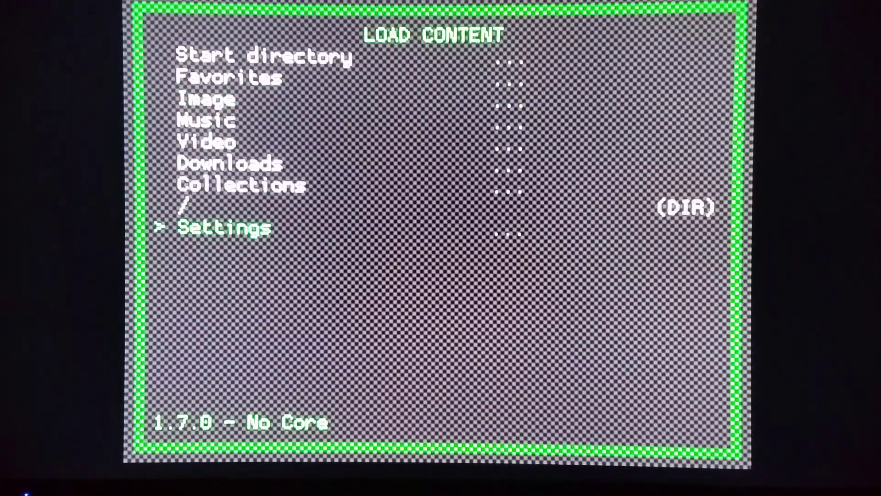
key("Backspace")
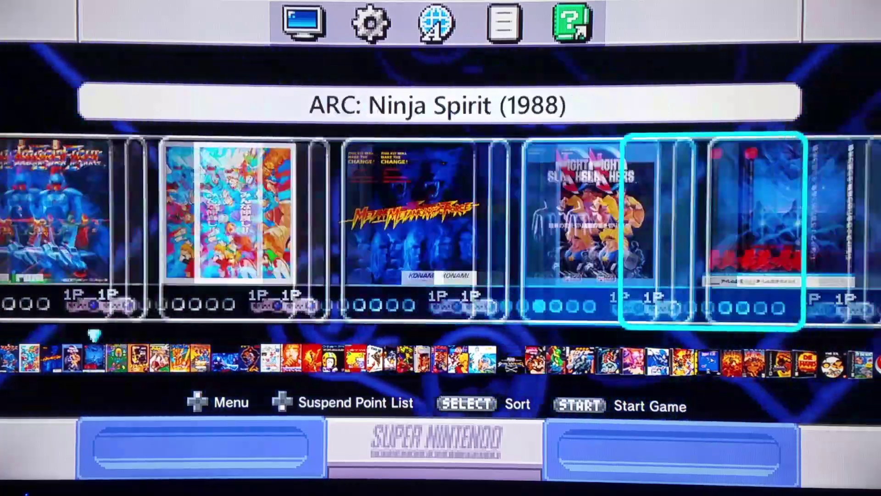
Move right through the carousel past Vigilante to highlight Commercial 01.
scroll("right", 3)
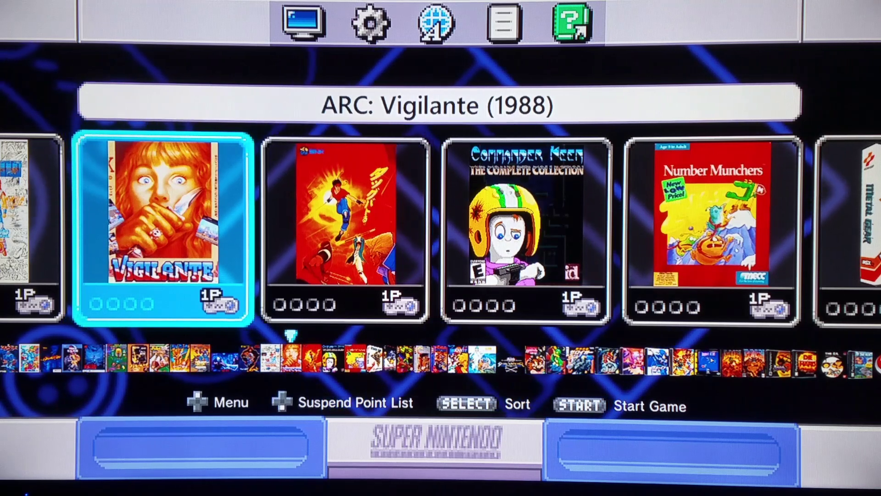
key("Right")
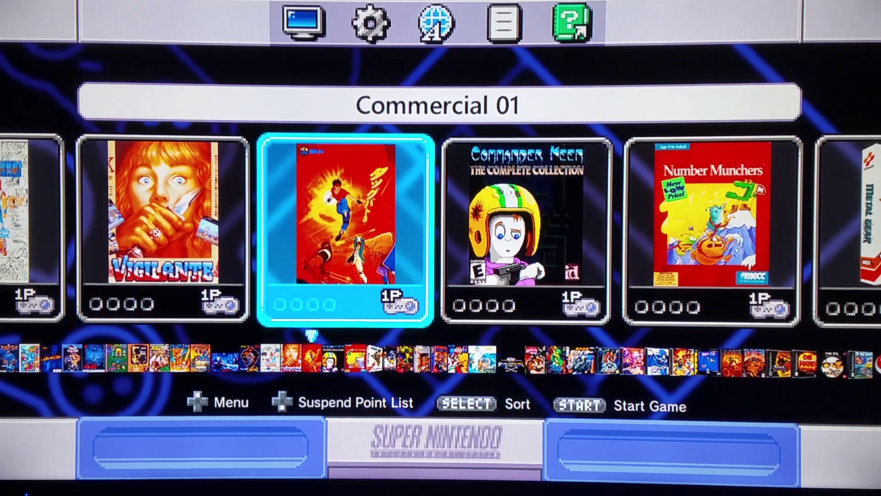